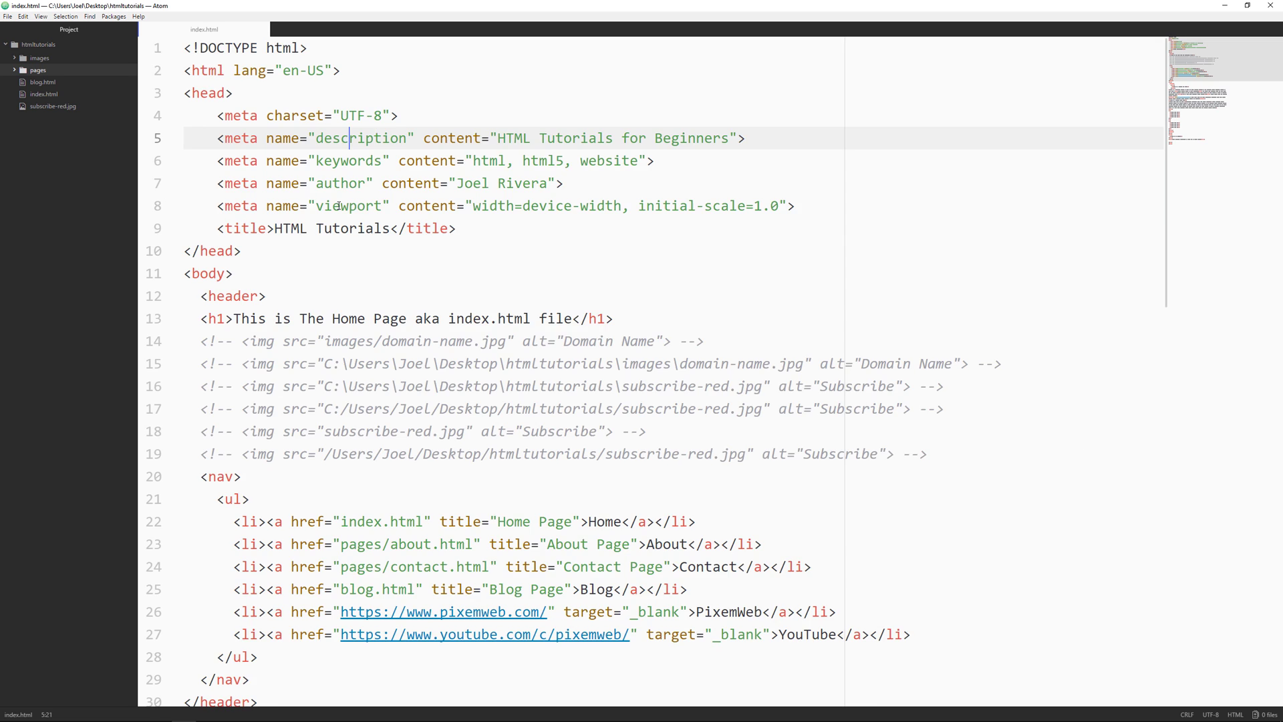
Re-indent the footer's <ul> lists and <hr> by hand, leaving the hr line pushed further in.
{"action": "scroll", "scroll_direction": "down", "scroll_amount": 3}
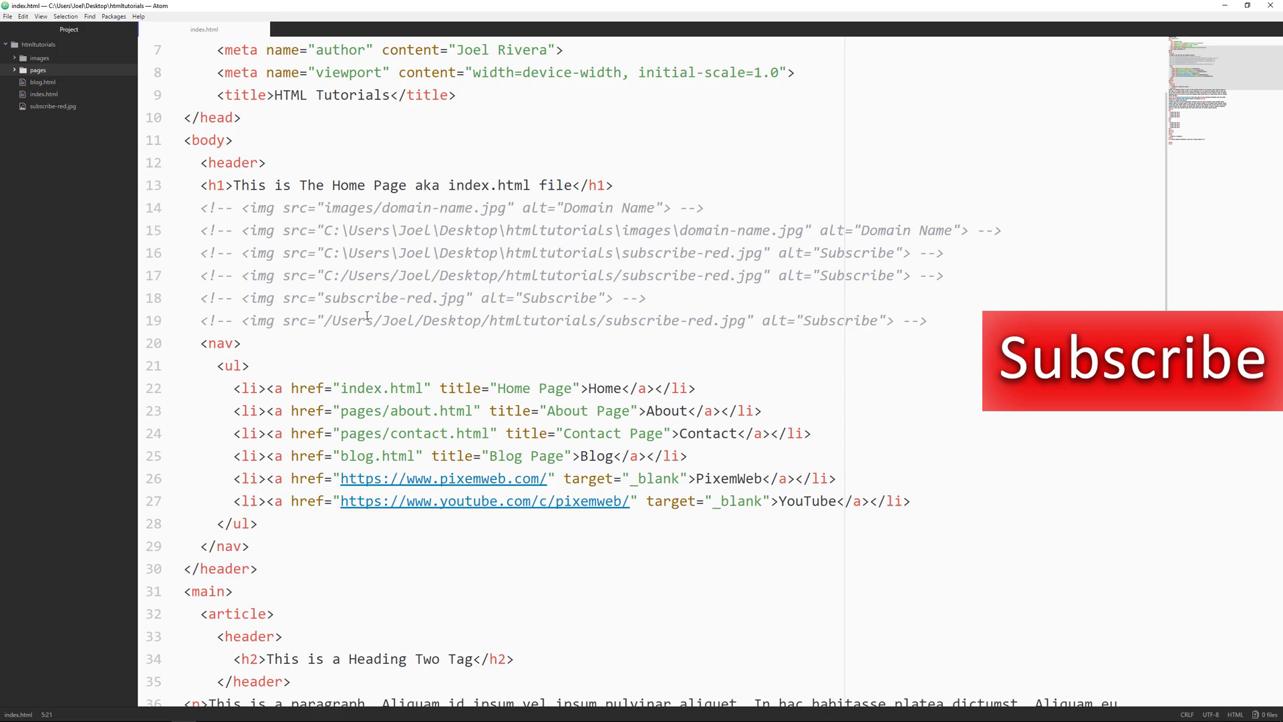
{"action": "scroll", "scroll_direction": "down", "scroll_amount": 3}
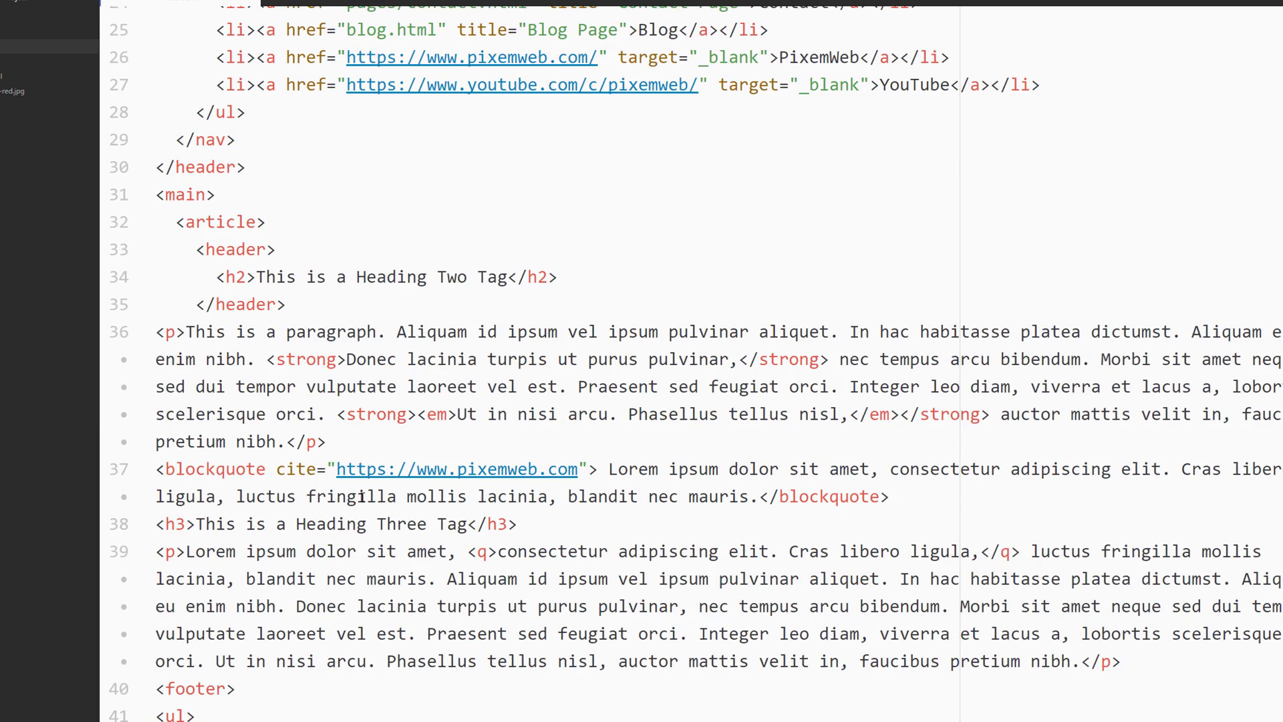
{"action": "scroll", "scroll_direction": "down", "scroll_amount": 3}
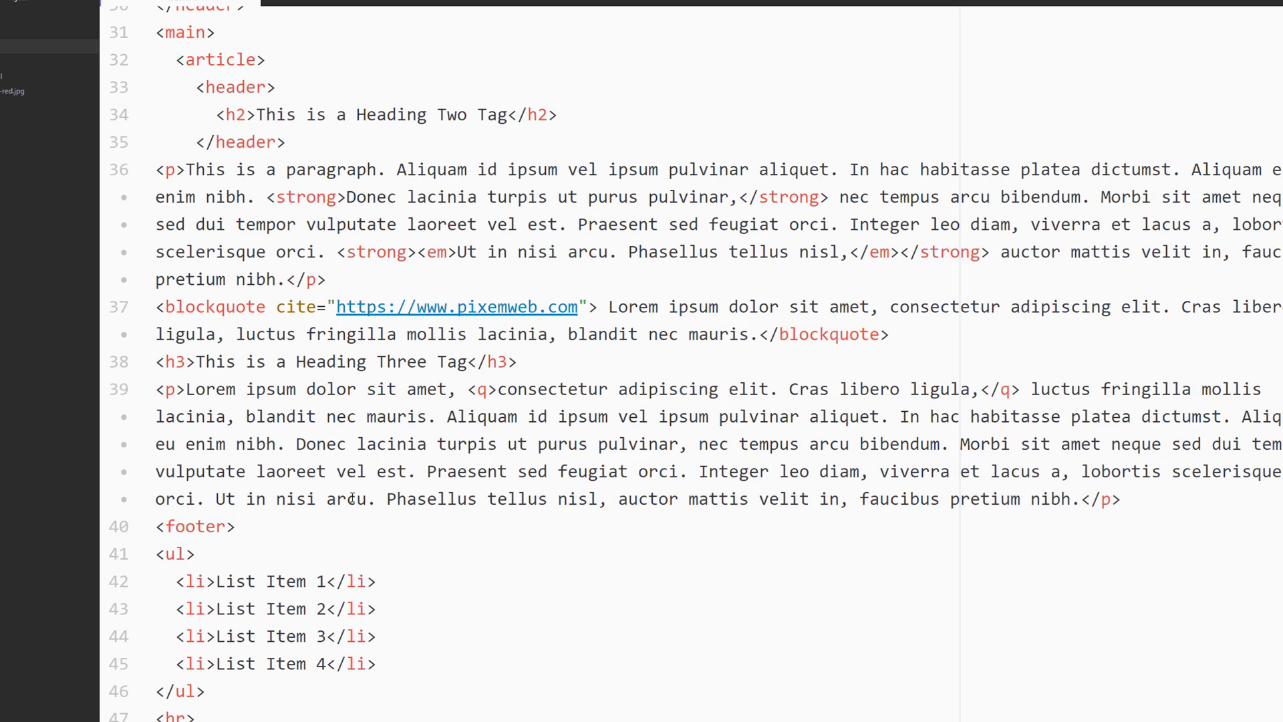
{"action": "scroll", "scroll_direction": "down", "scroll_amount": 3}
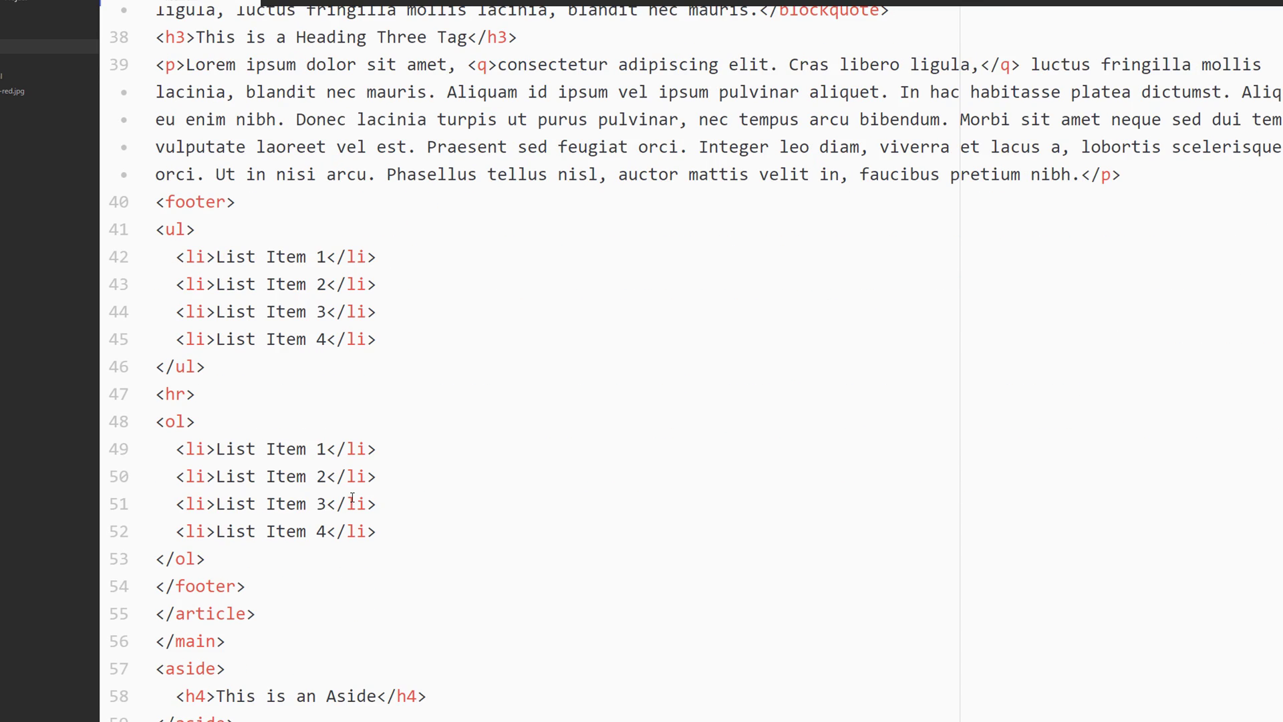
{"action": "scroll", "scroll_direction": "down", "scroll_amount": 3}
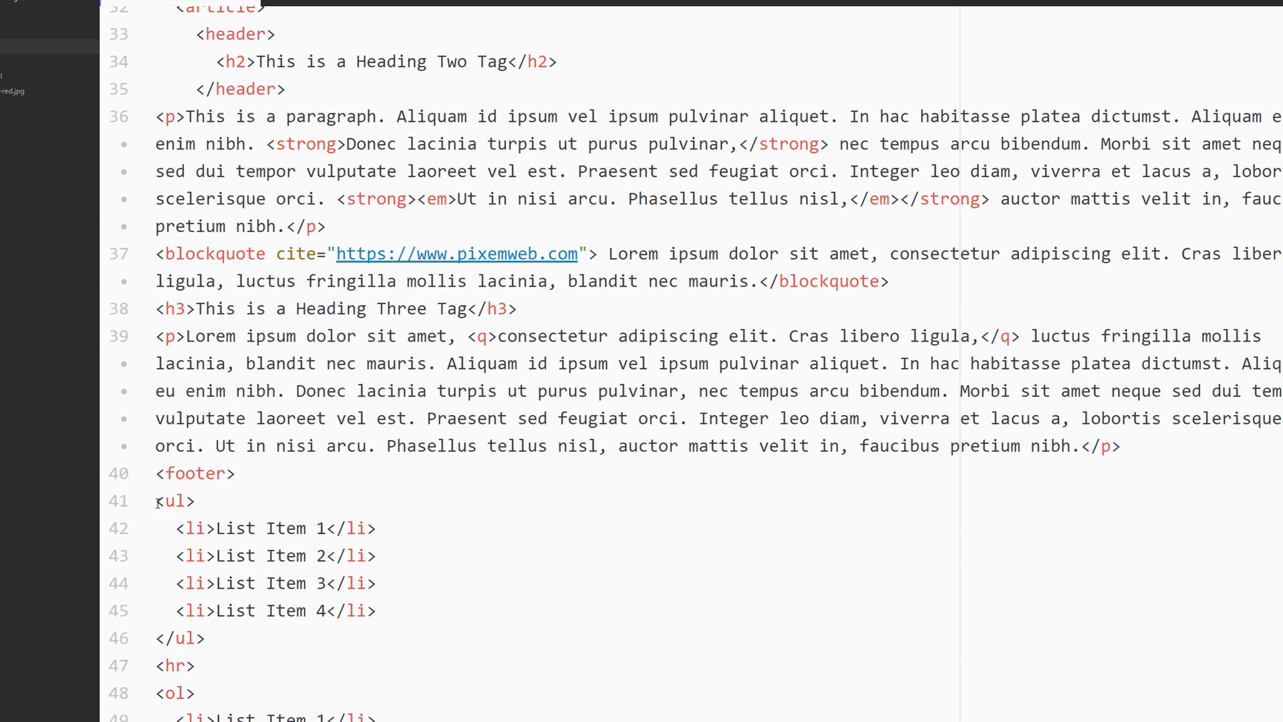
{"action": "left_click", "coordinate": [208, 638]}
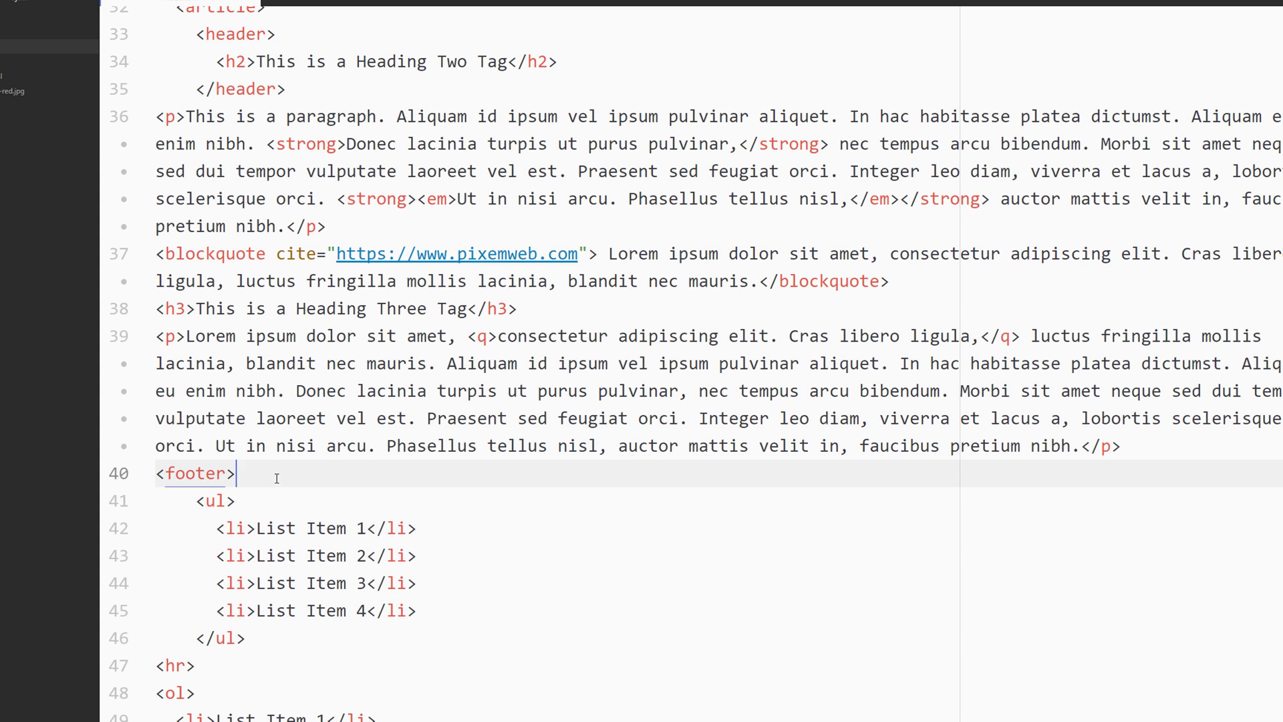
{"action": "mouse_move", "coordinate": [209, 511]}
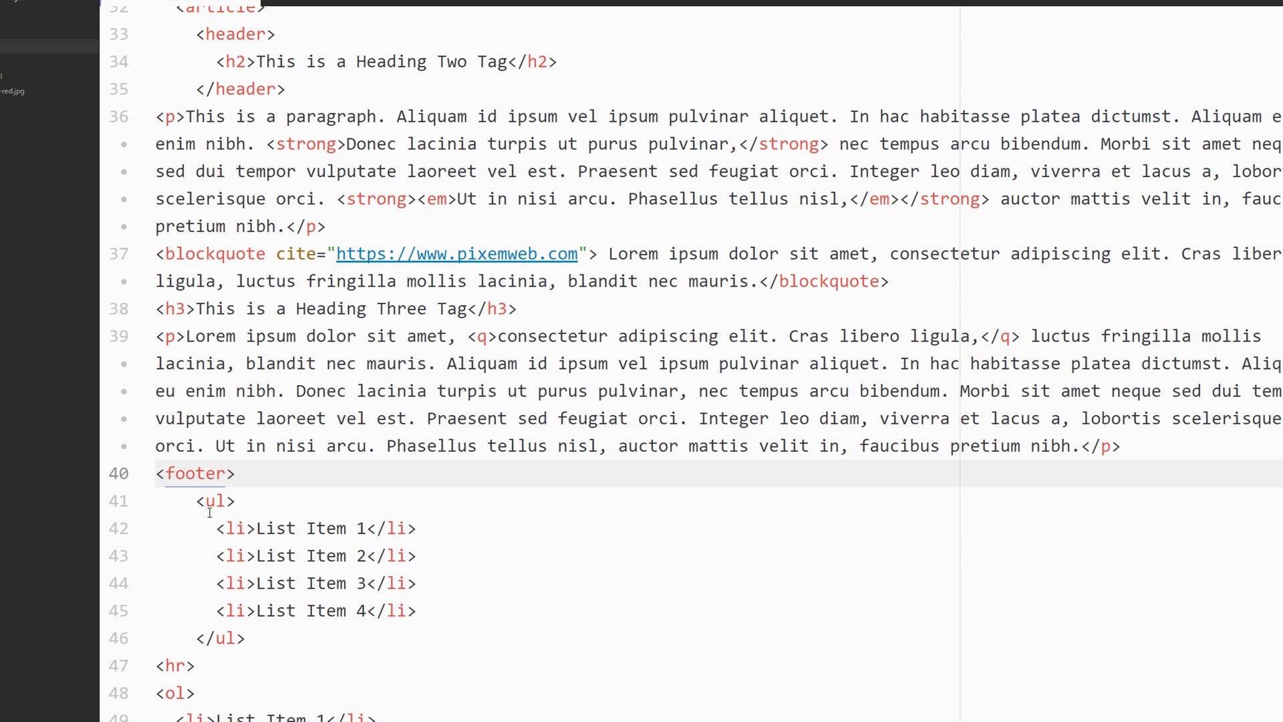
{"action": "mouse_move", "coordinate": [286, 488]}
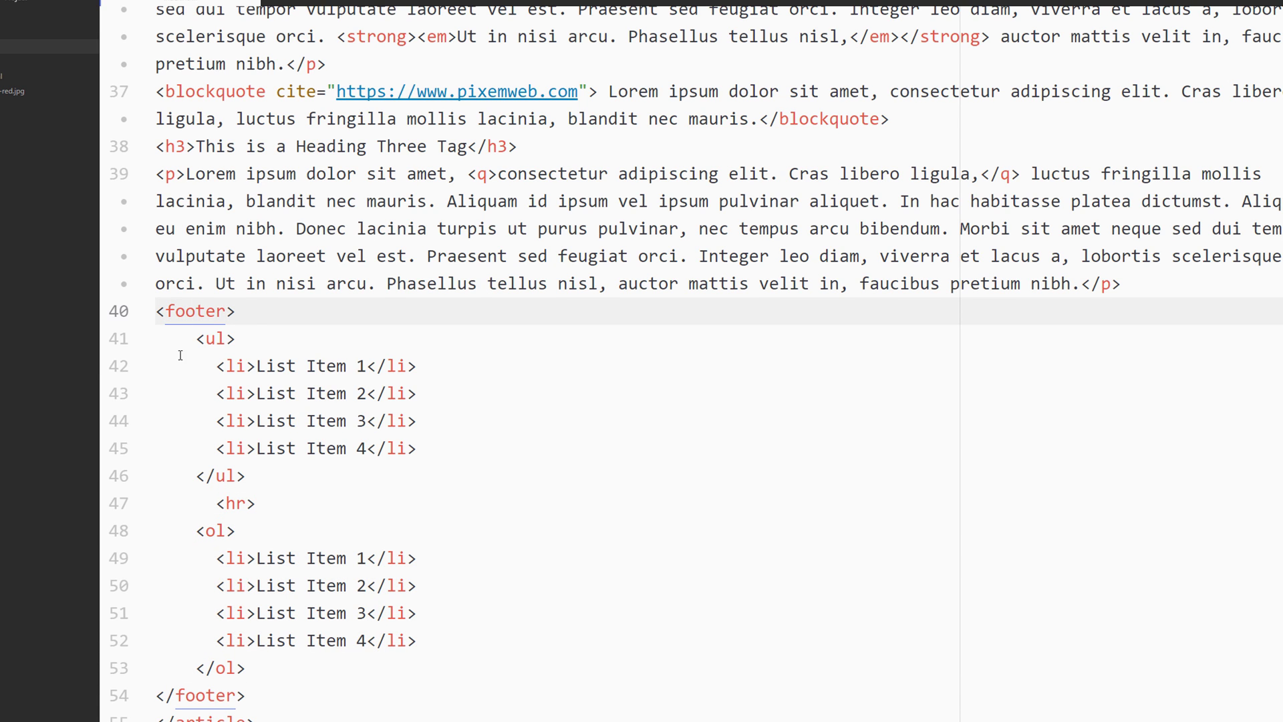
{"action": "left_click", "coordinate": [196, 695]}
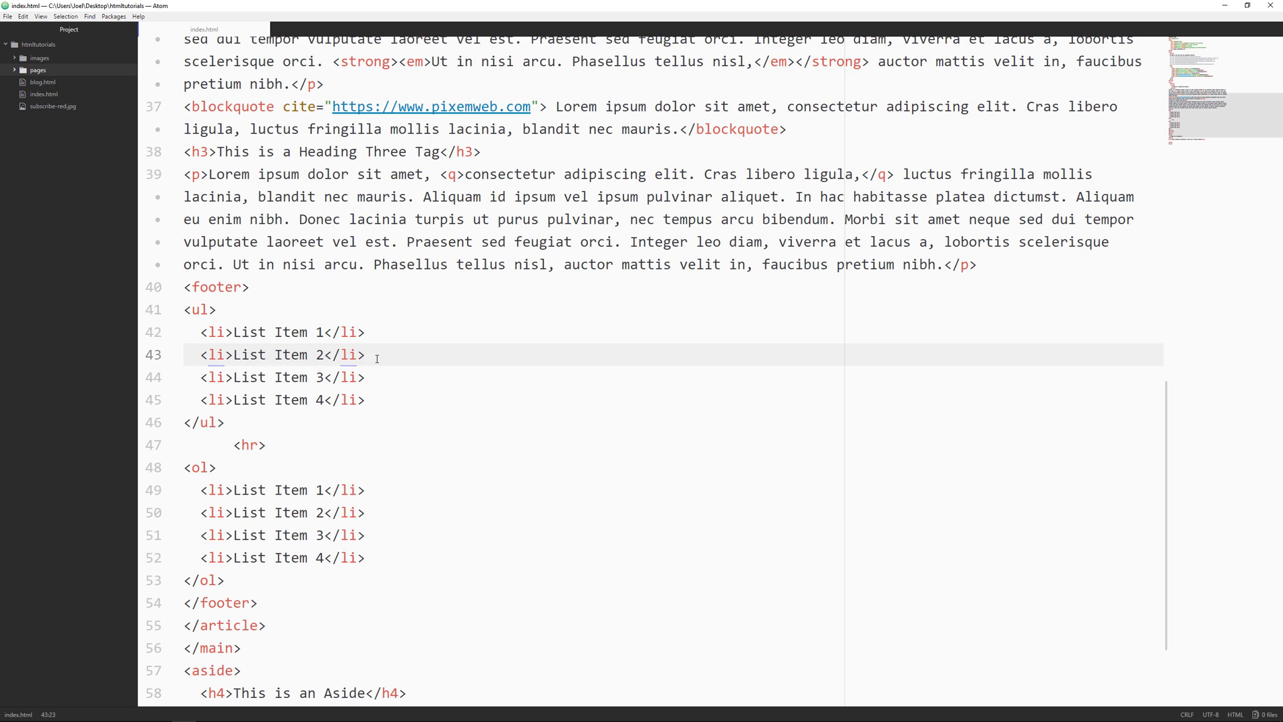
Format the markup on cleancss.com with 'Indent with 4 spaces' and copy the result for Atom.
{"action": "left_click", "coordinate": [365, 356]}
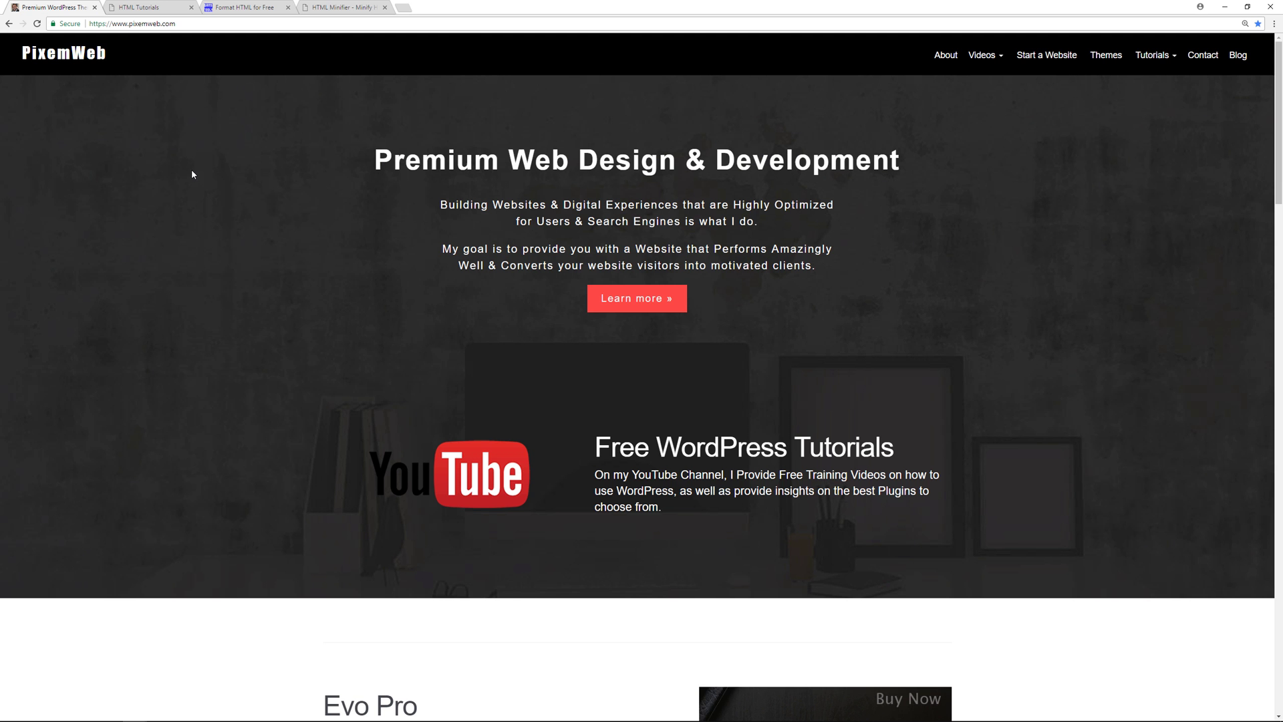
{"action": "left_click", "coordinate": [240, 6]}
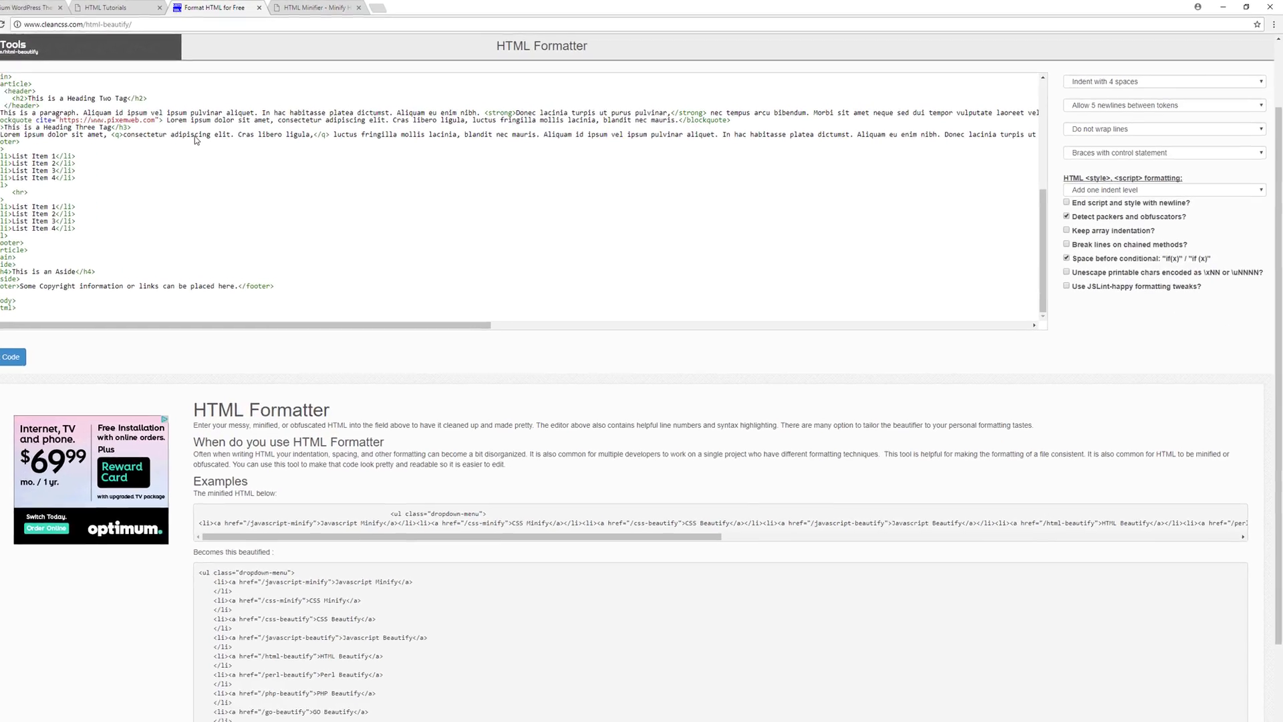
{"action": "left_click", "coordinate": [1165, 82]}
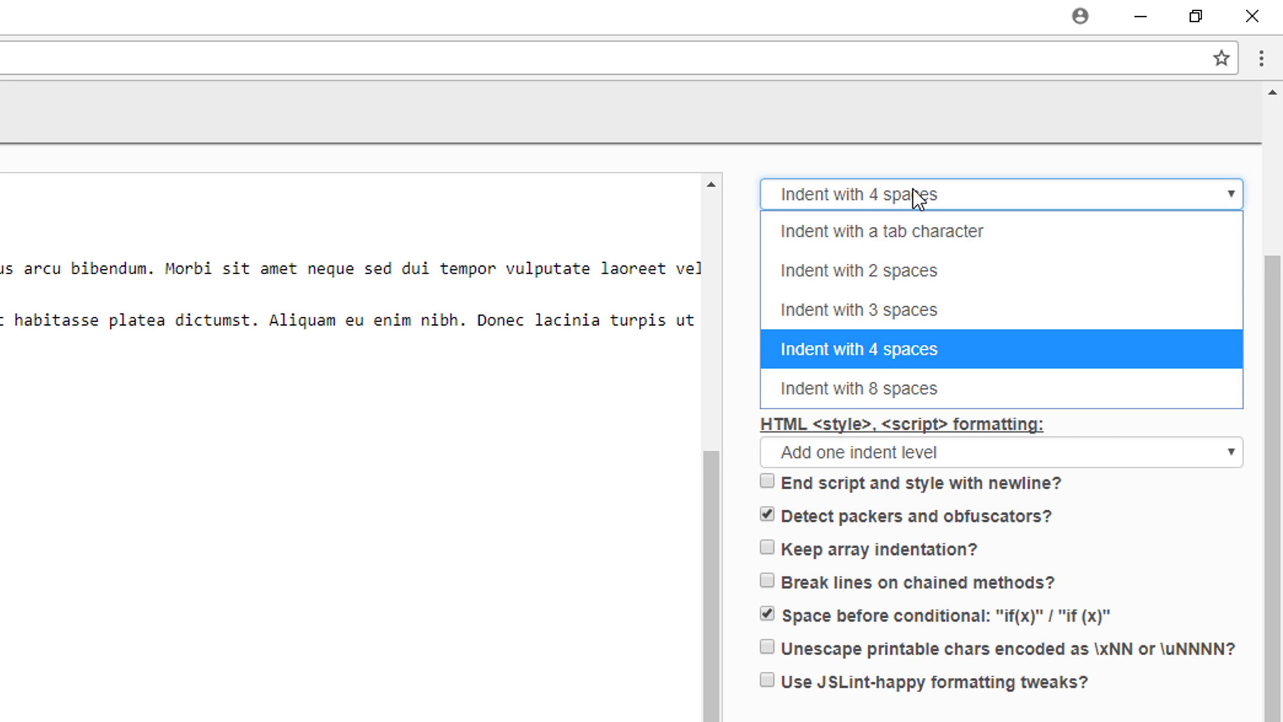
{"action": "left_click", "coordinate": [858, 349]}
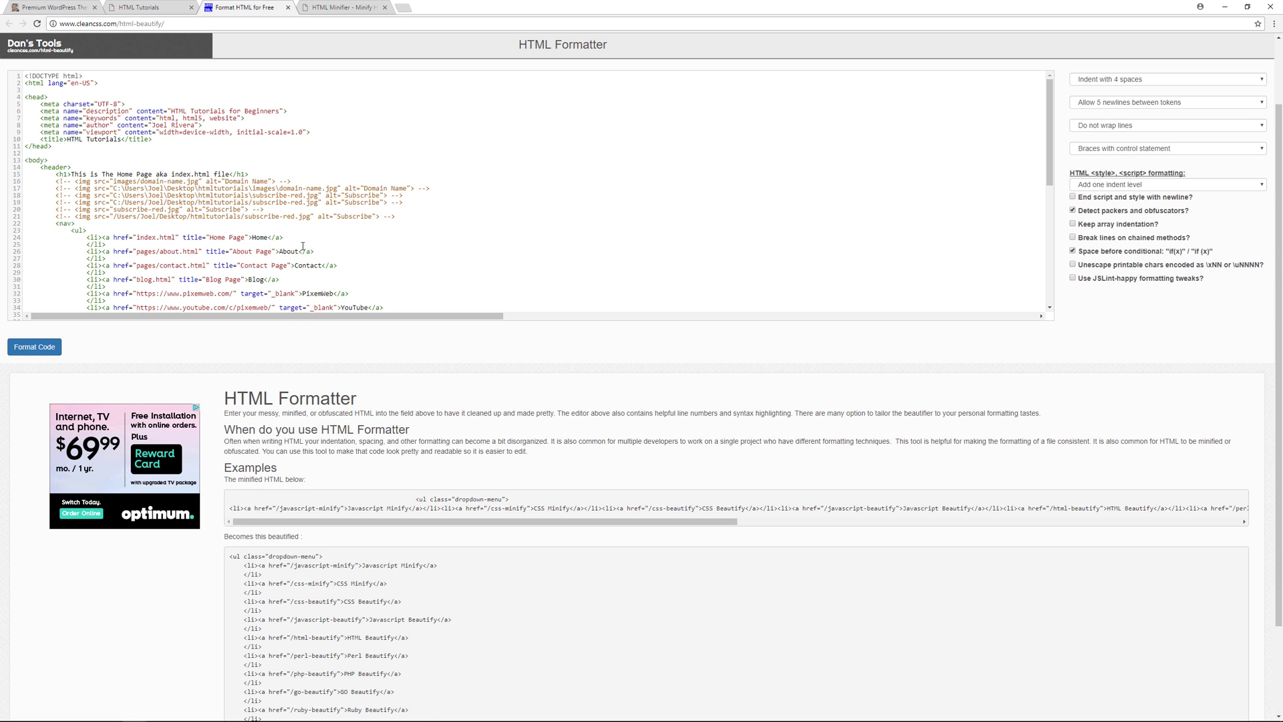
{"action": "key", "text": "ctrl+a"}
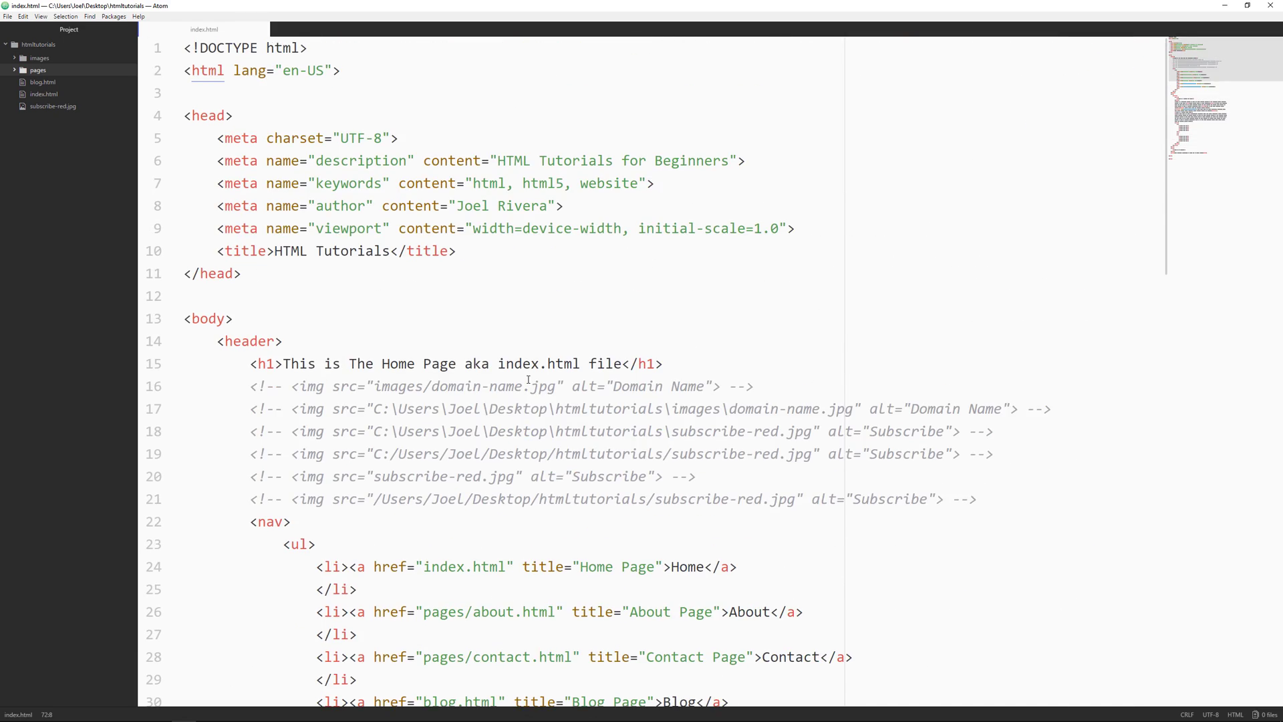
Paste the formatted code into index.html, save it and reload the rendered home page in Chrome.
{"action": "scroll", "scroll_direction": "down", "scroll_amount": 3}
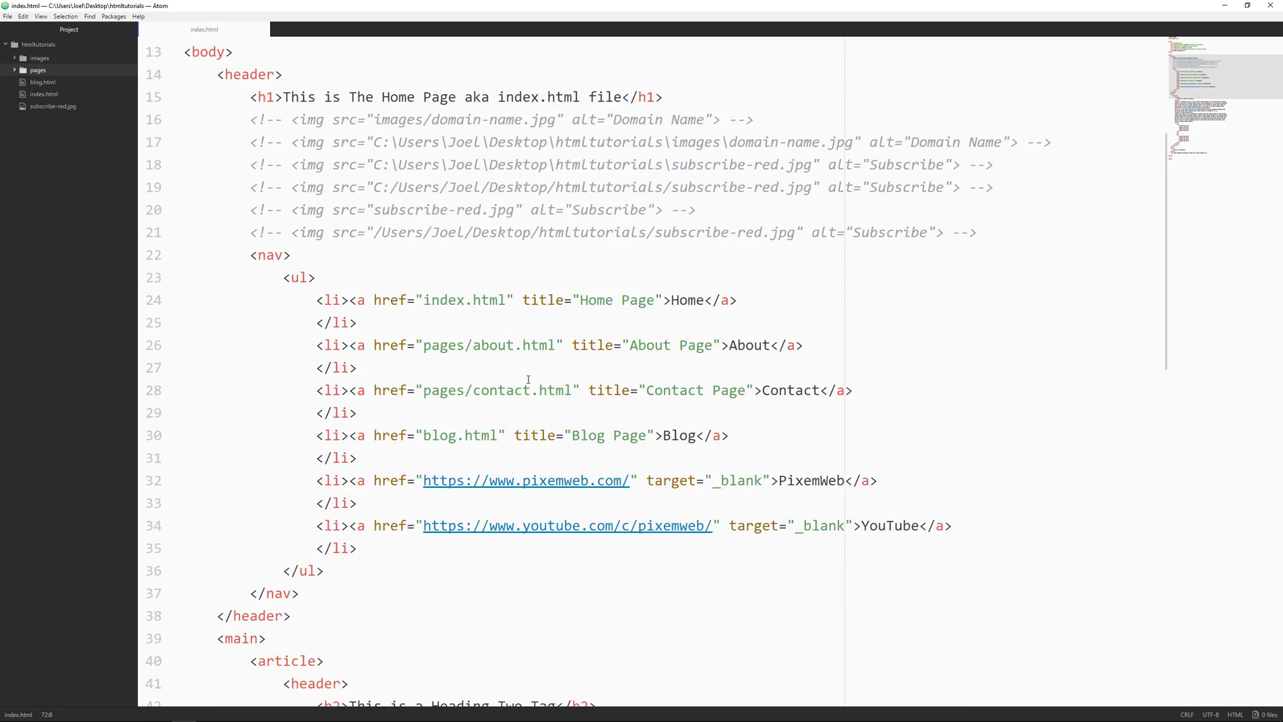
{"action": "scroll", "scroll_direction": "down", "scroll_amount": 3}
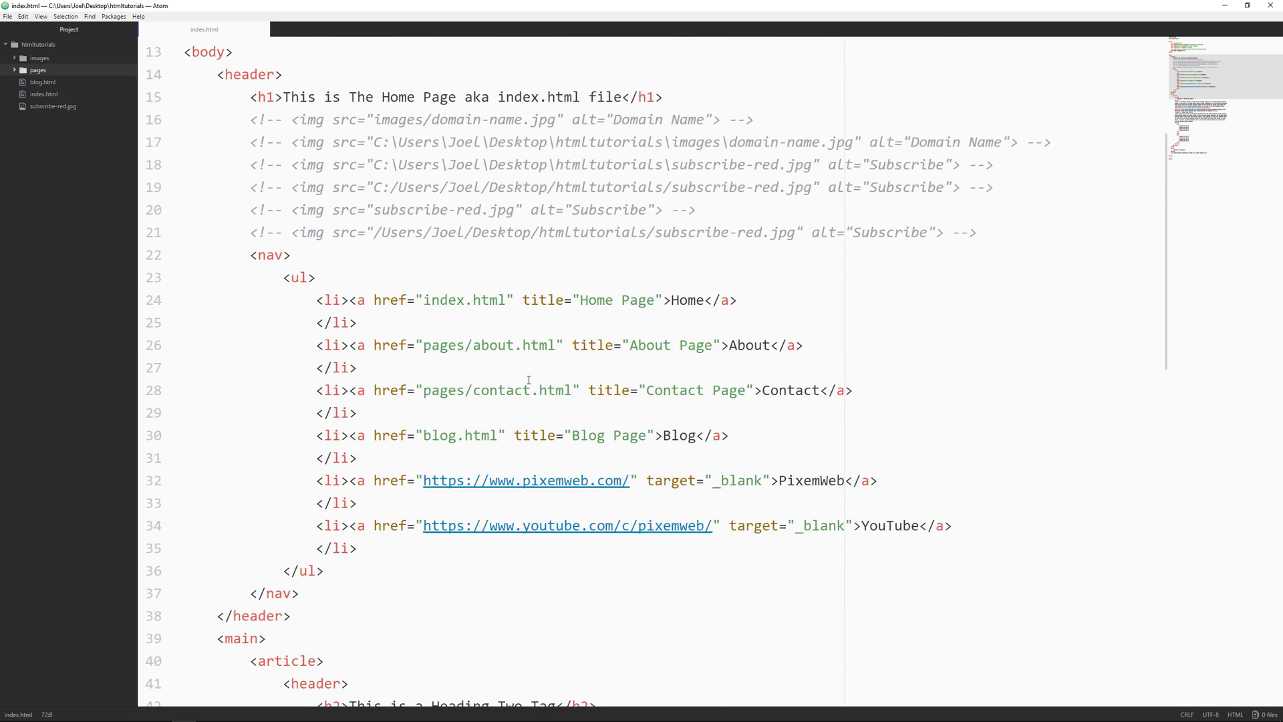
{"action": "scroll", "scroll_direction": "up", "scroll_amount": 3}
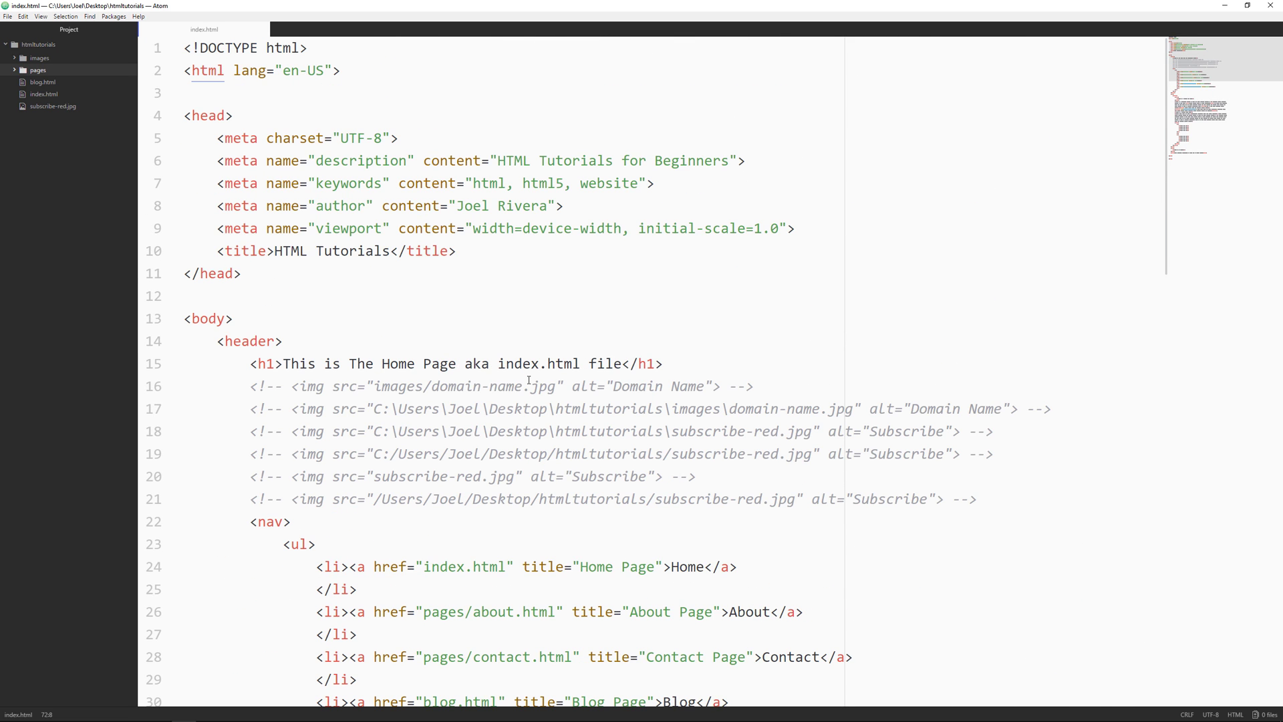
{"action": "scroll", "scroll_direction": "down", "scroll_amount": 3}
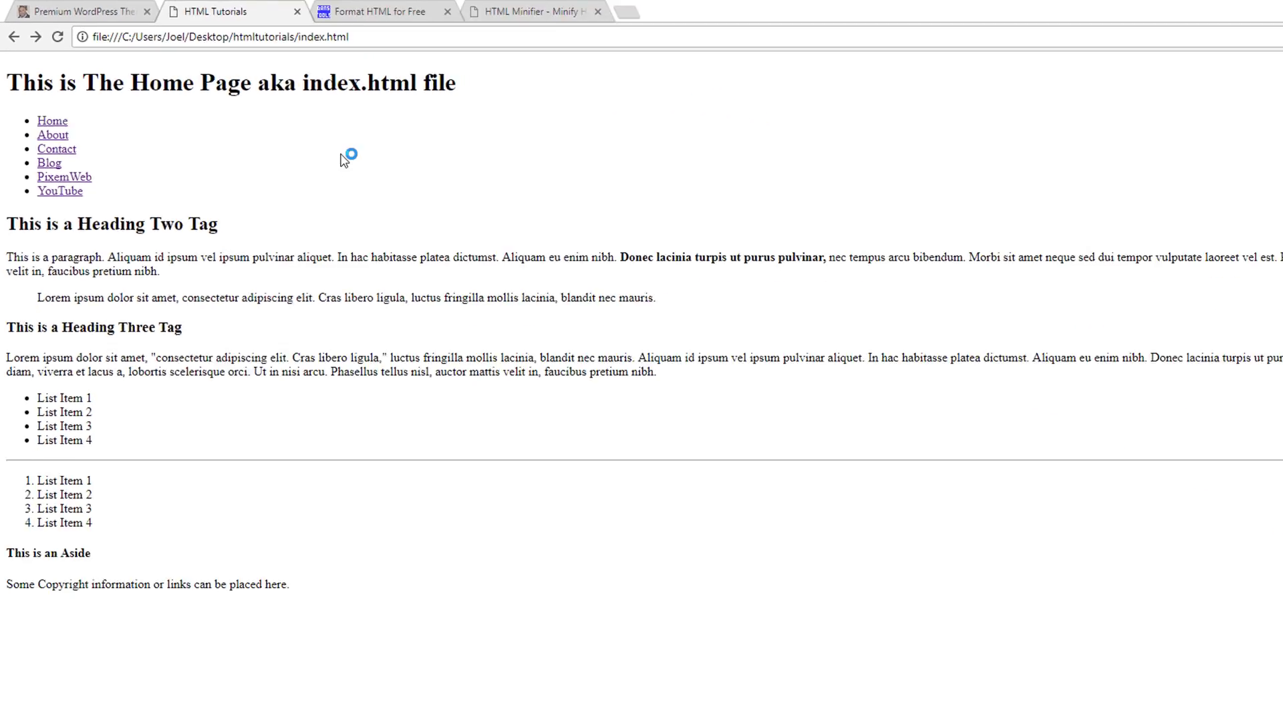
View the page source of index.html and bring its markup into the HTML Minifier tab.
{"action": "right_click", "coordinate": [346, 155]}
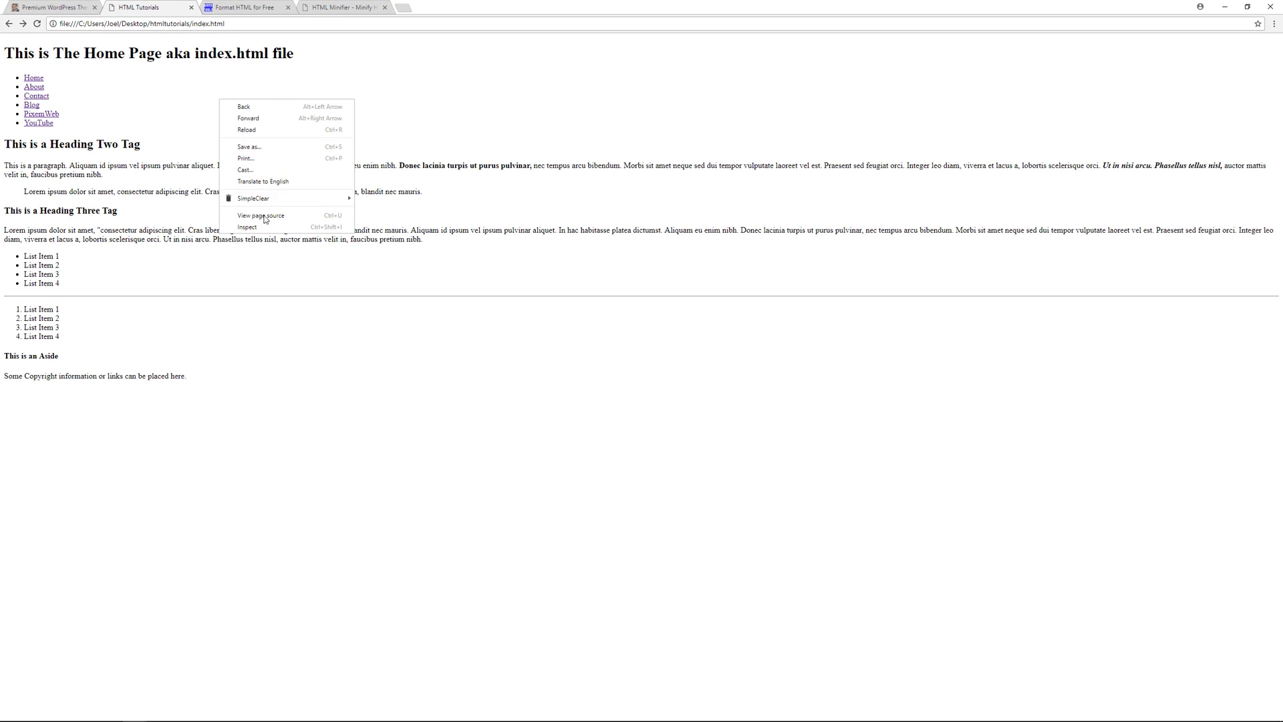
{"action": "left_click", "coordinate": [259, 216]}
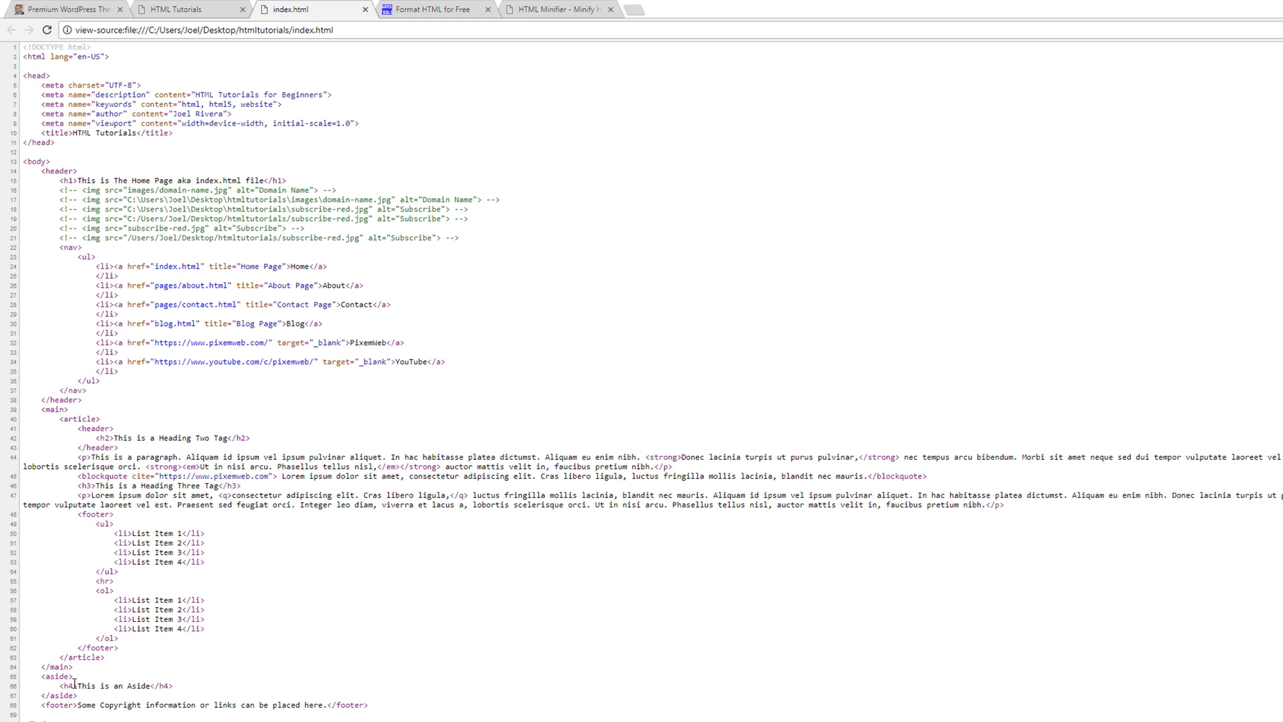
{"action": "left_click", "coordinate": [558, 11]}
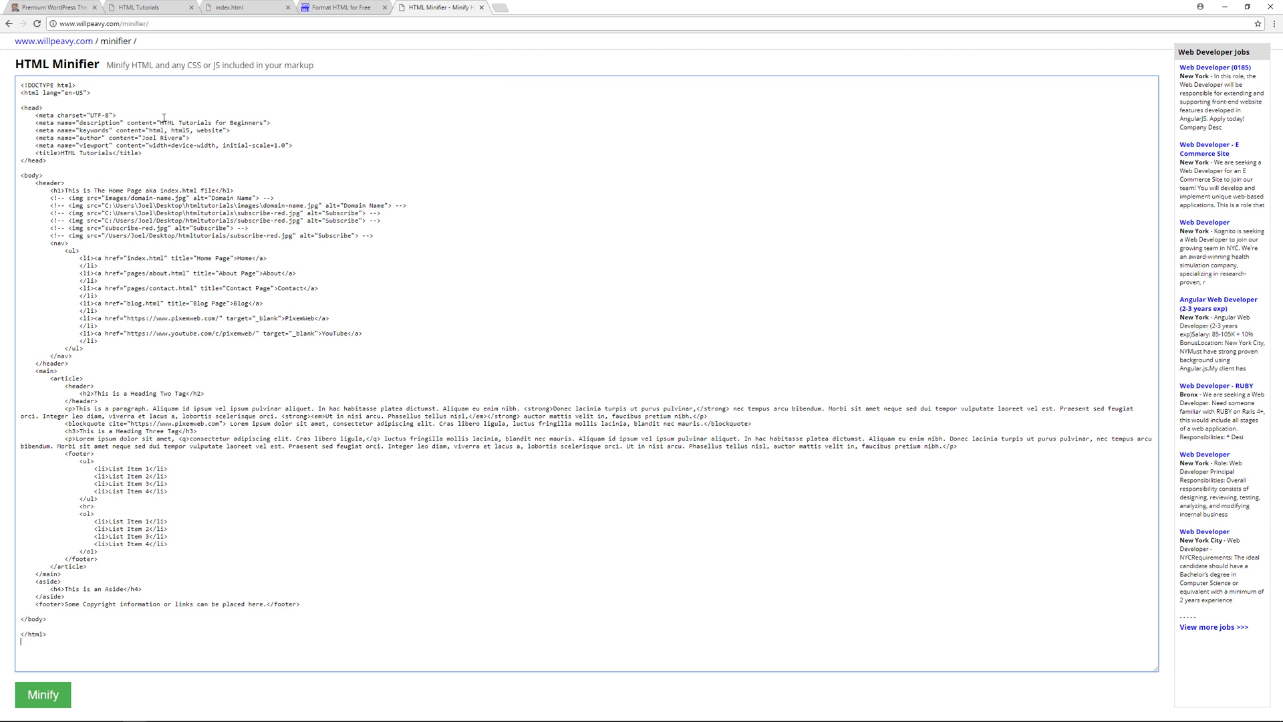
{"action": "mouse_move", "coordinate": [58, 698]}
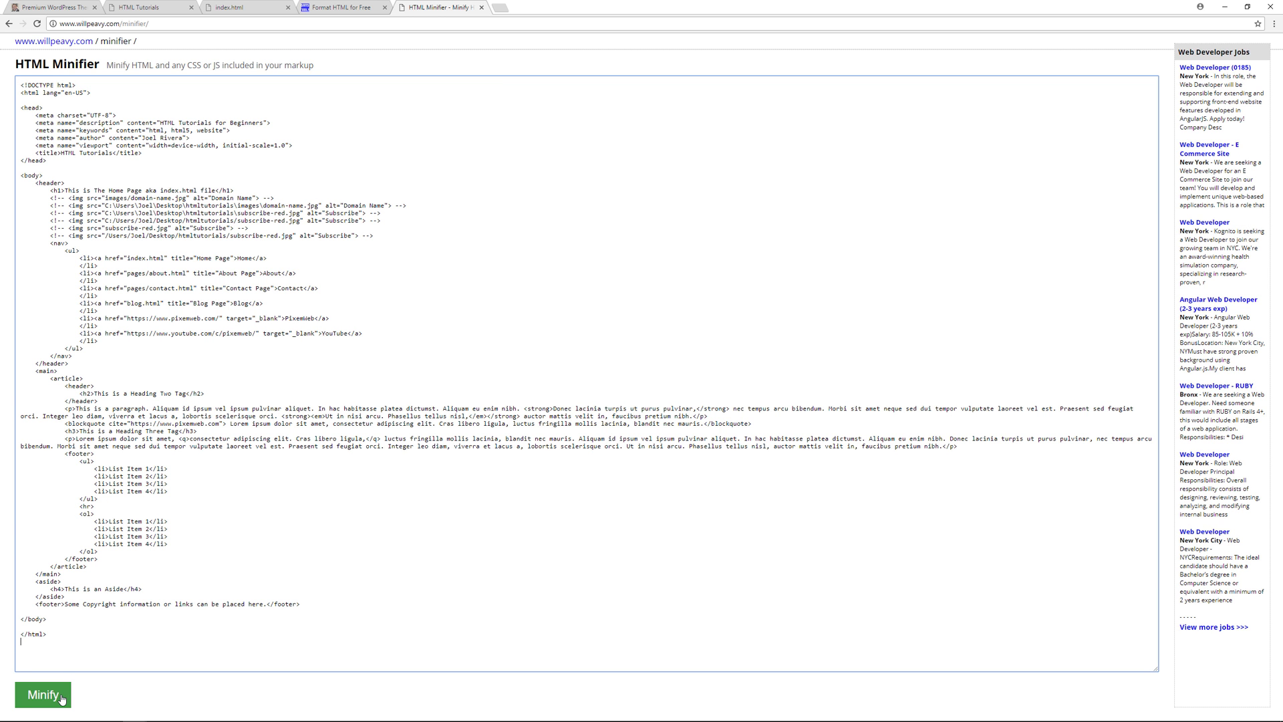
Minify the pasted index.html markup in HTML Minifier.
{"action": "left_click", "coordinate": [41, 695]}
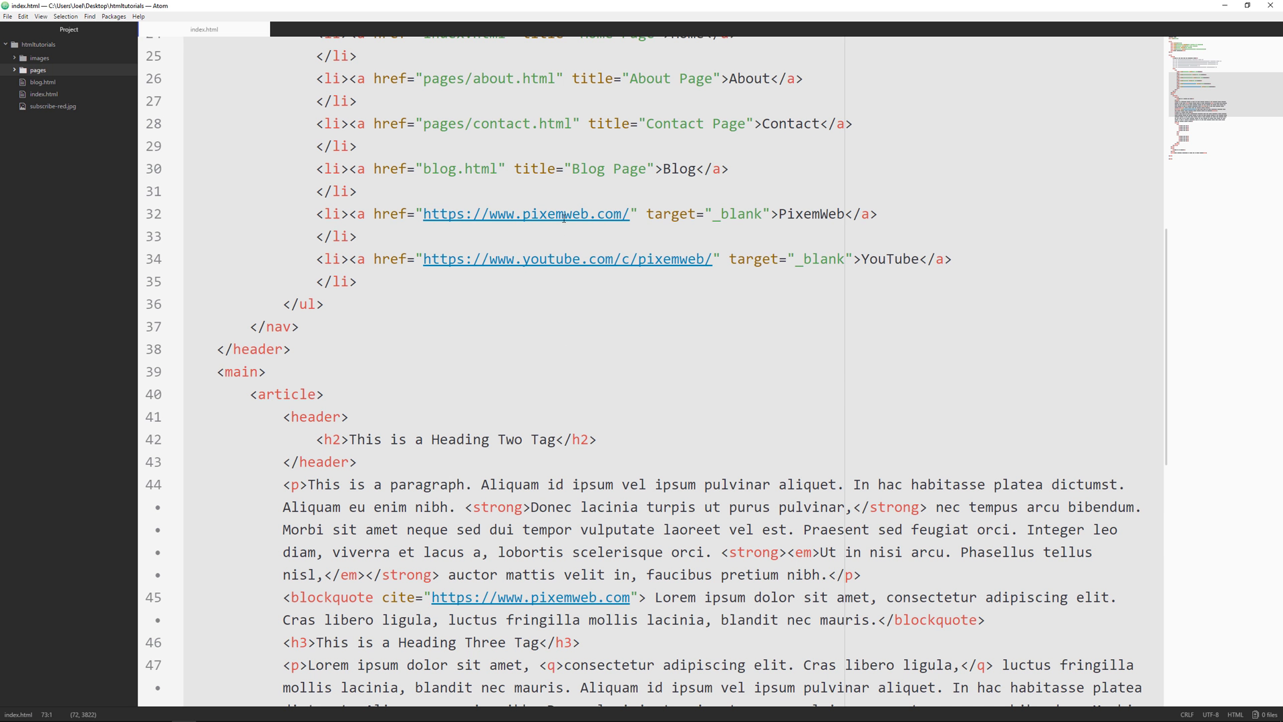
{"action": "mouse_move", "coordinate": [580, 353]}
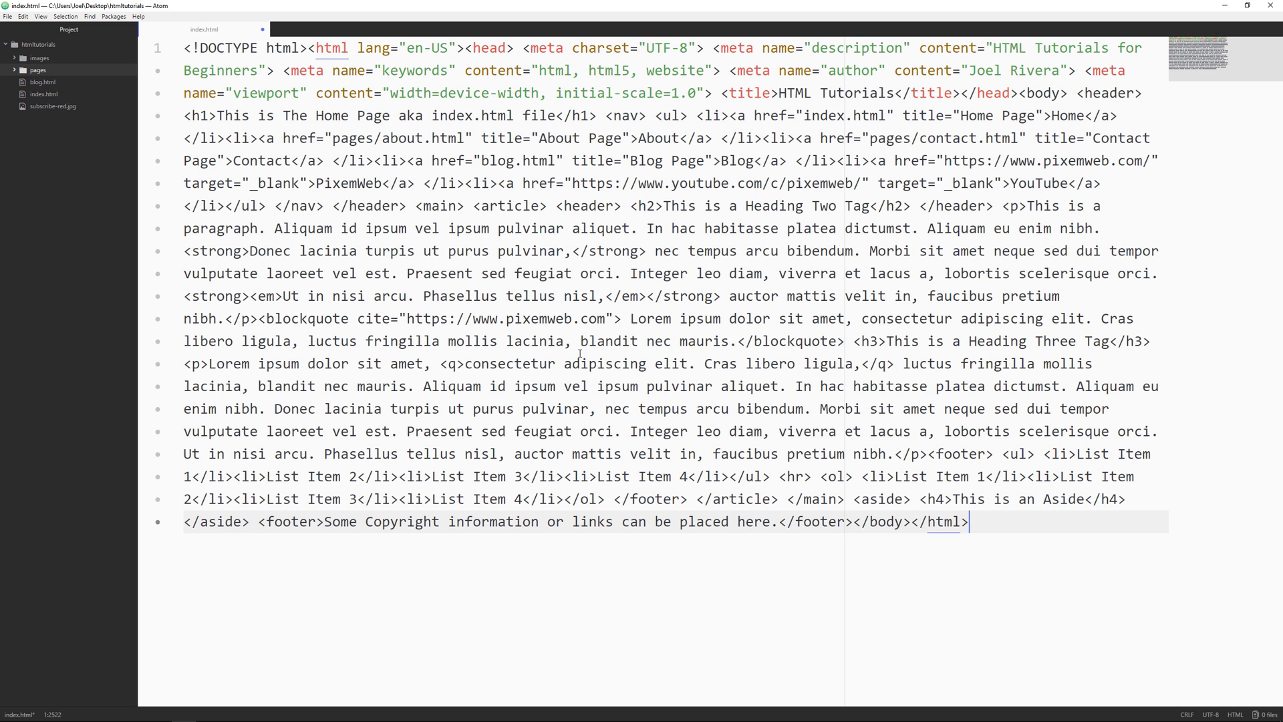
Save index.html holding the minified single-line markup and return to the browser.
{"action": "key", "text": "Super+Tab"}
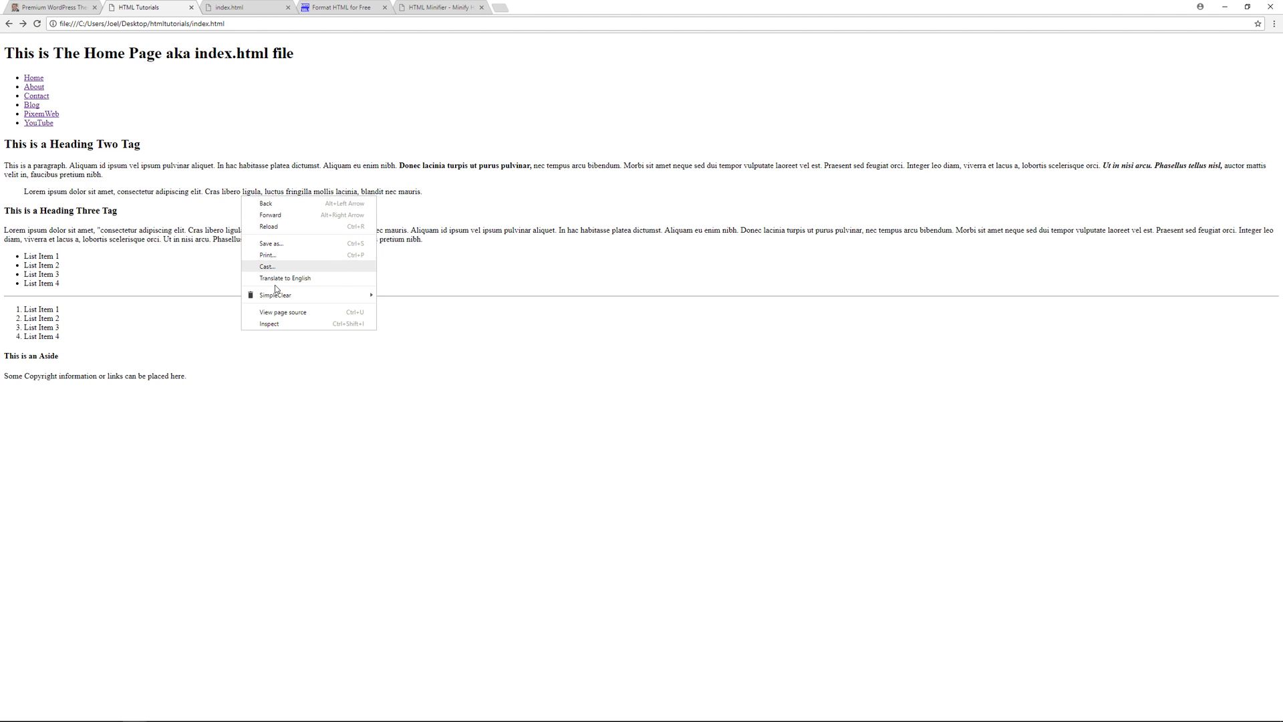
View the page source showing the minified single-line markup, then select part of it.
{"action": "left_click", "coordinate": [282, 313]}
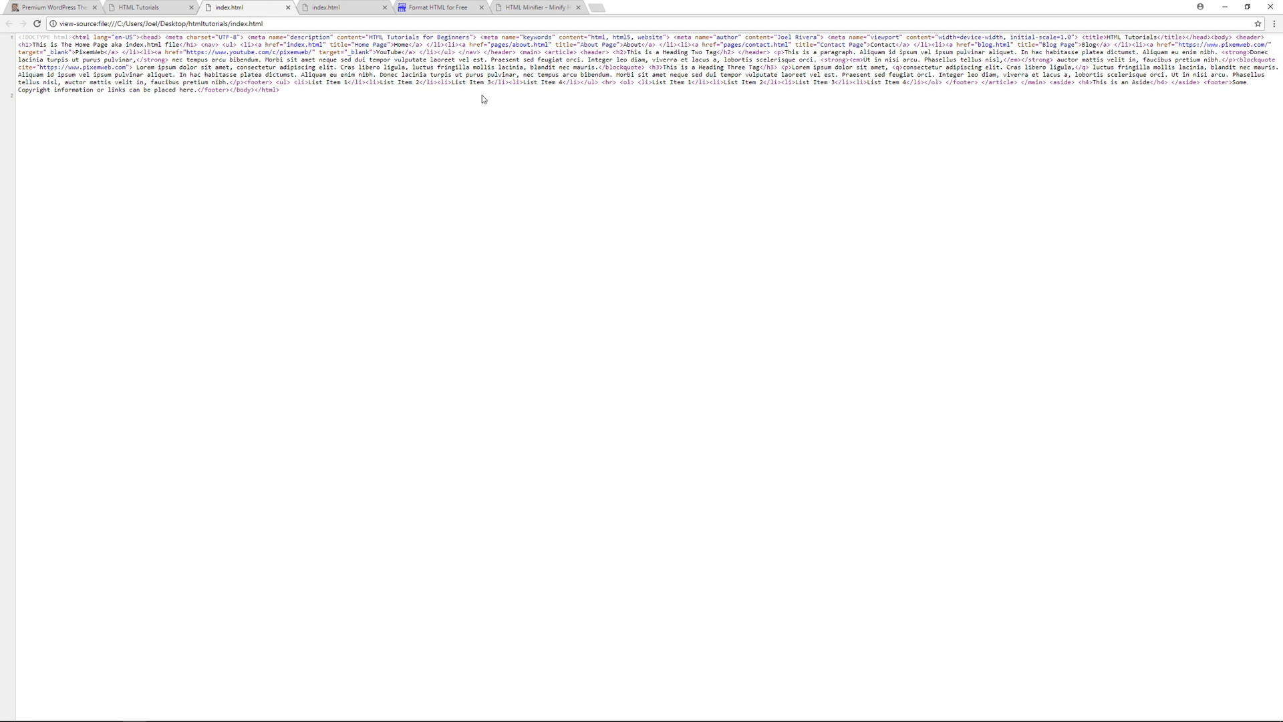
{"action": "mouse_move", "coordinate": [377, 104]}
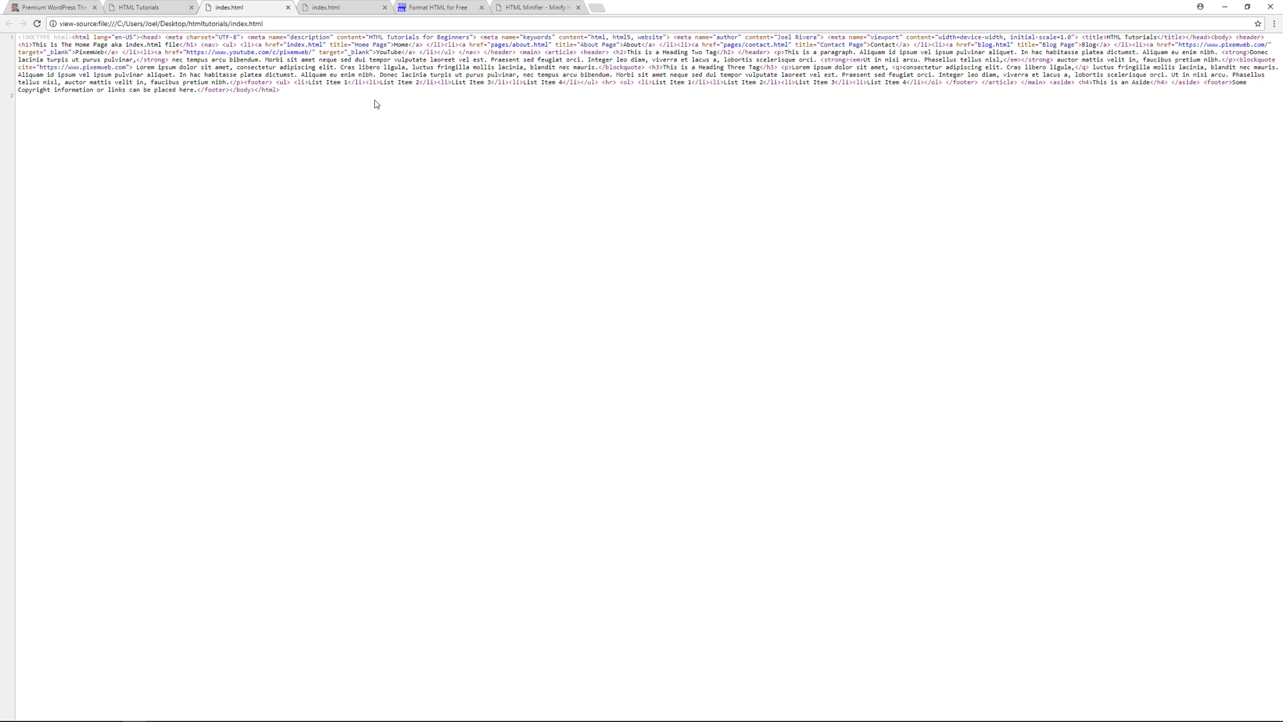
{"action": "mouse_move", "coordinate": [396, 112]}
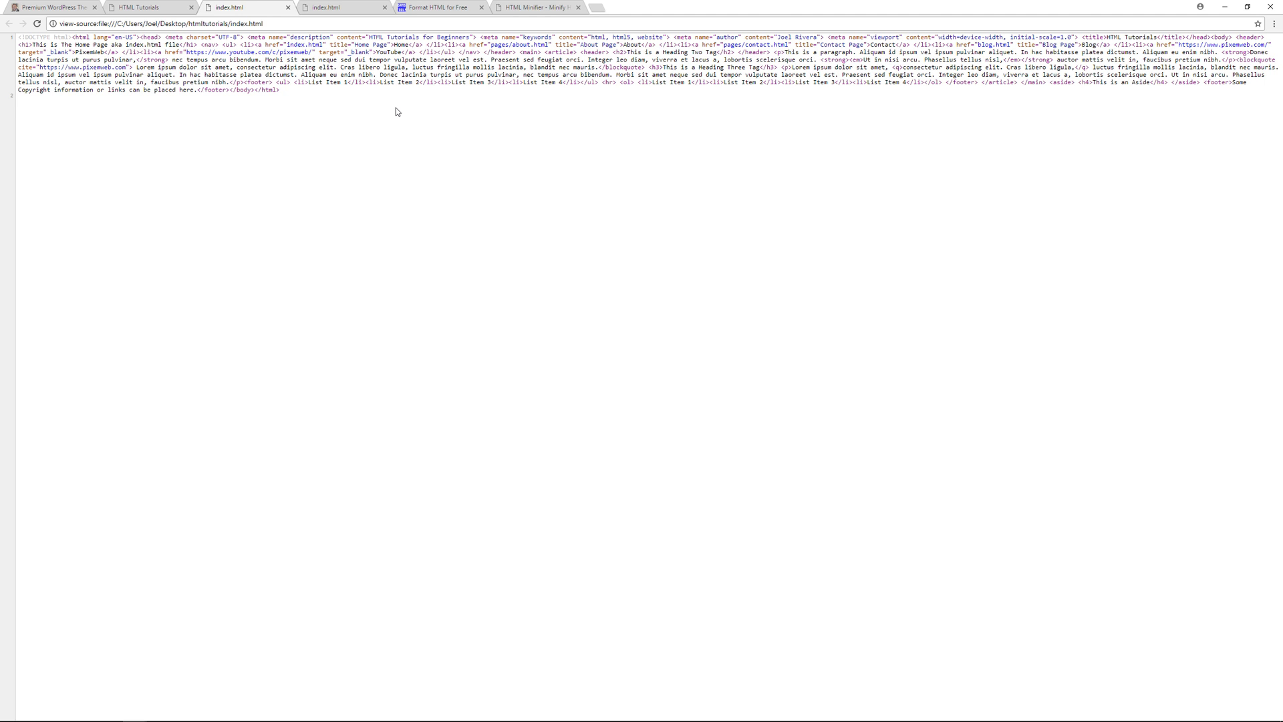
{"action": "left_click_drag", "start_coordinate": [184, 75], "coordinate": [279, 89]}
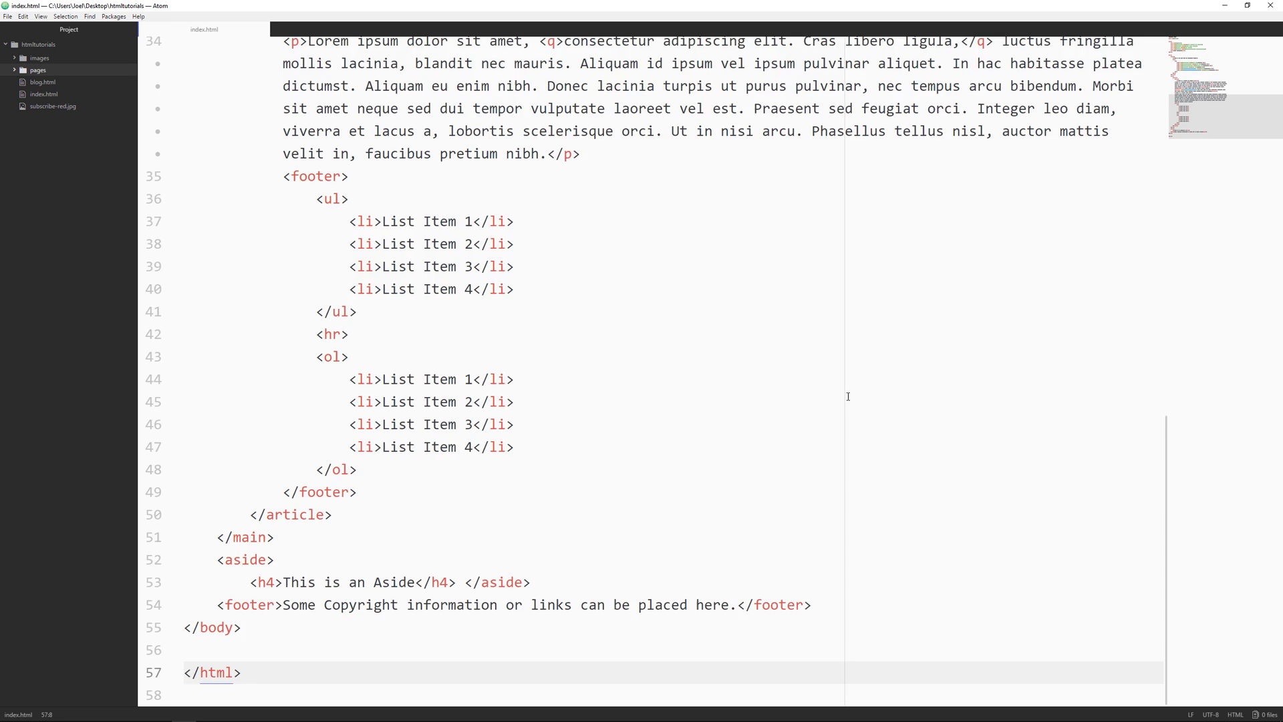
{"action": "scroll", "scroll_direction": "up", "scroll_amount": 3}
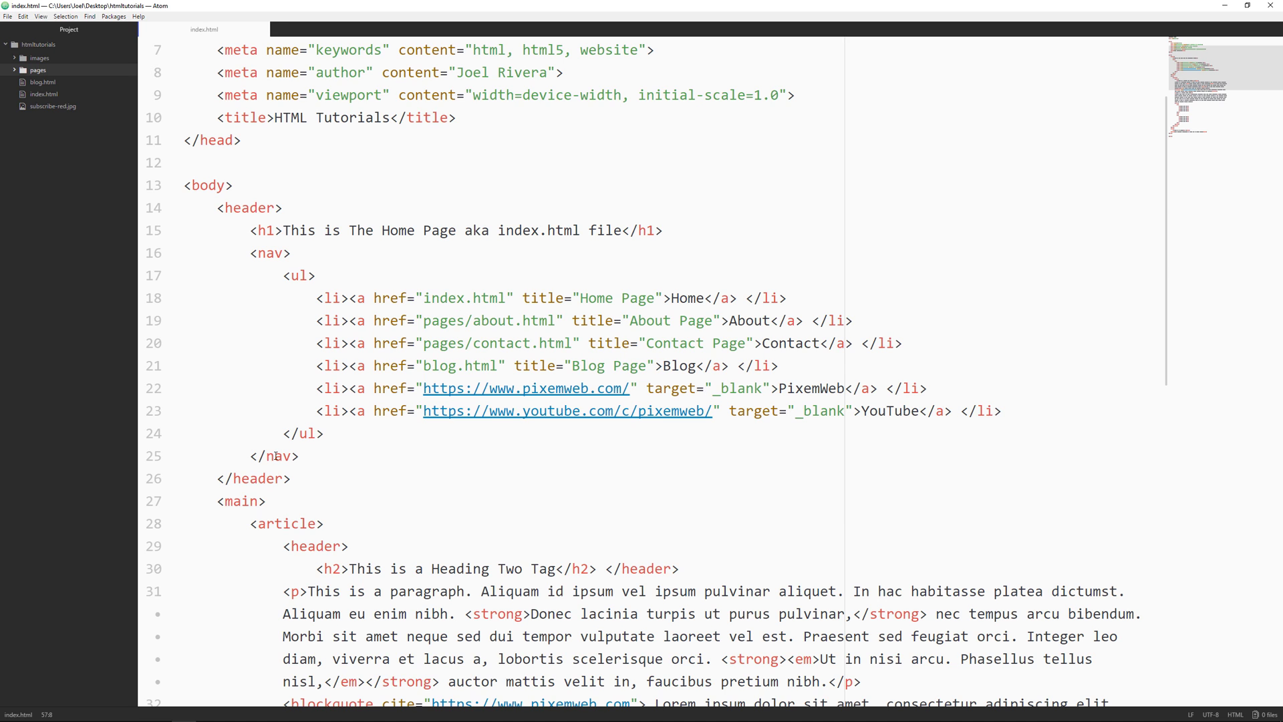
{"action": "left_click", "coordinate": [298, 275]}
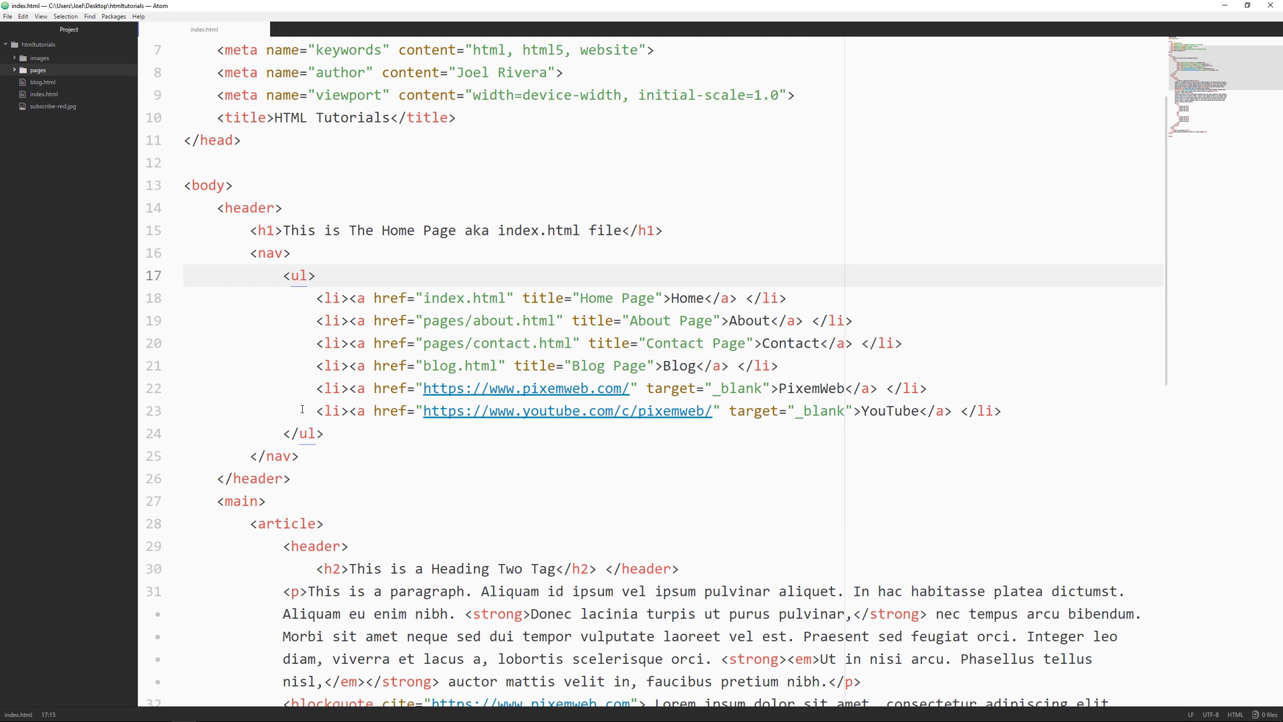
{"action": "left_click", "coordinate": [994, 411]}
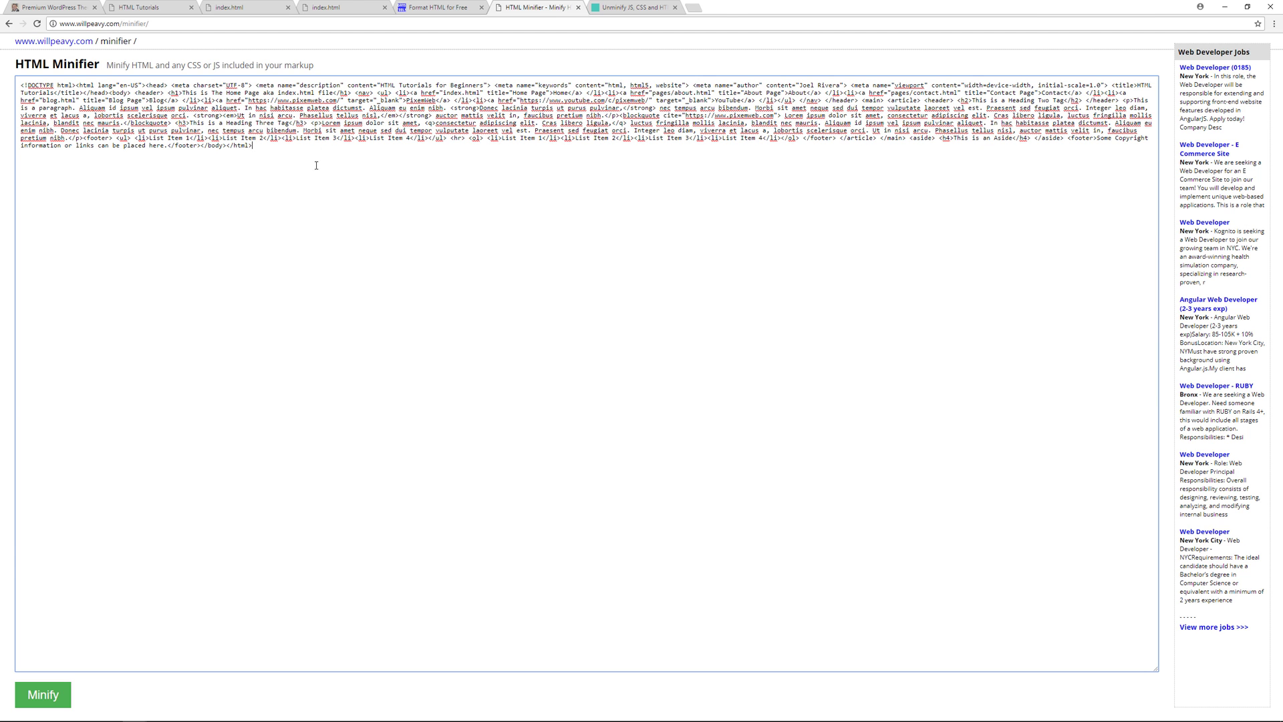
{"action": "left_click", "coordinate": [631, 9]}
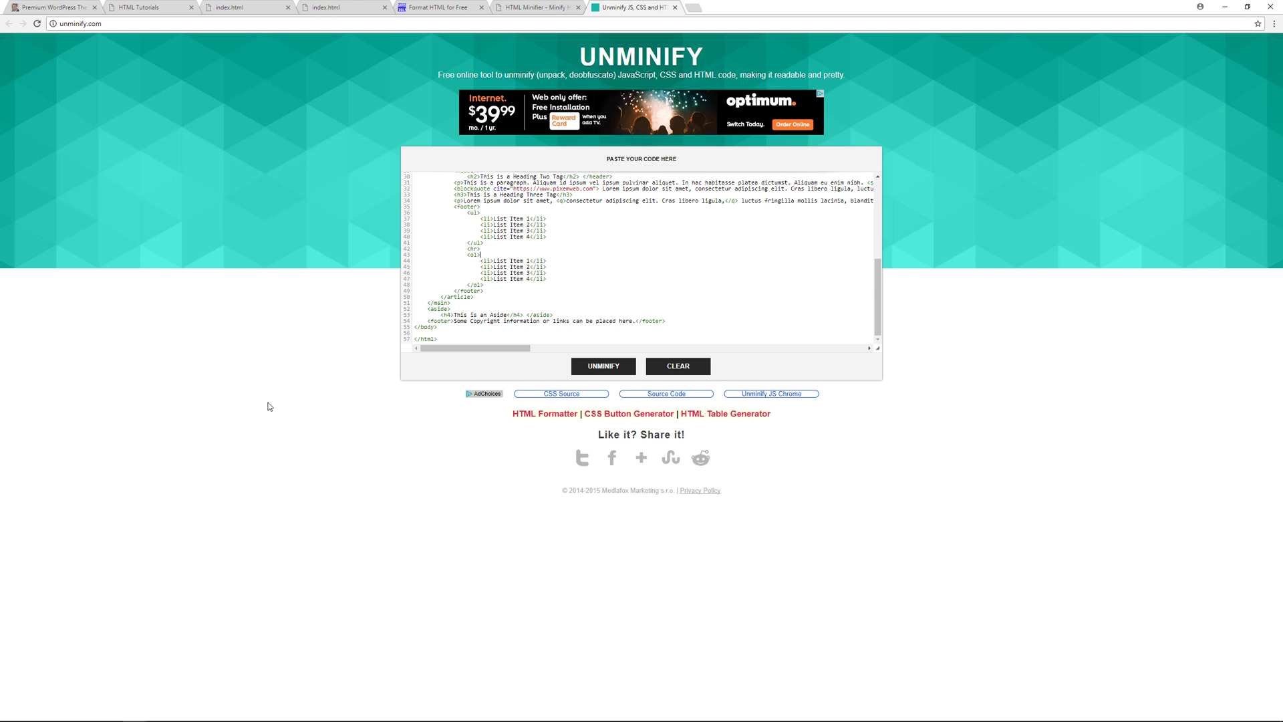
{"action": "left_click", "coordinate": [436, 8]}
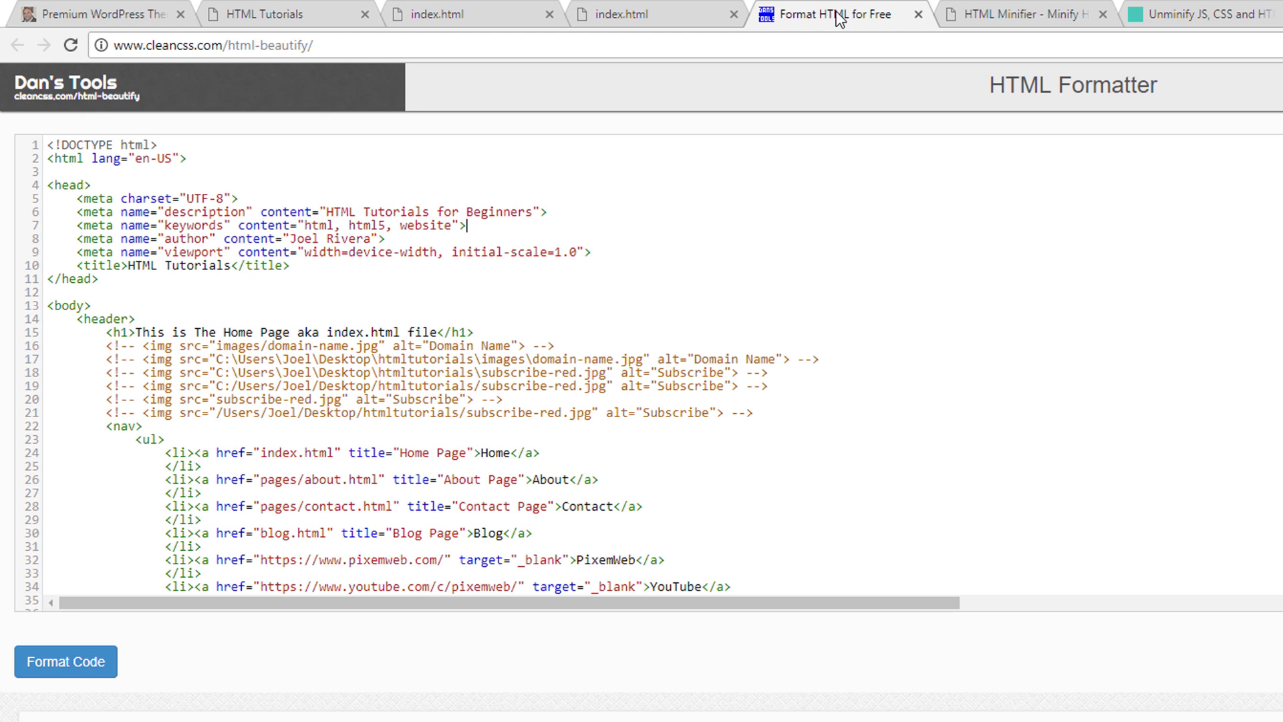
{"action": "left_click", "coordinate": [1032, 14]}
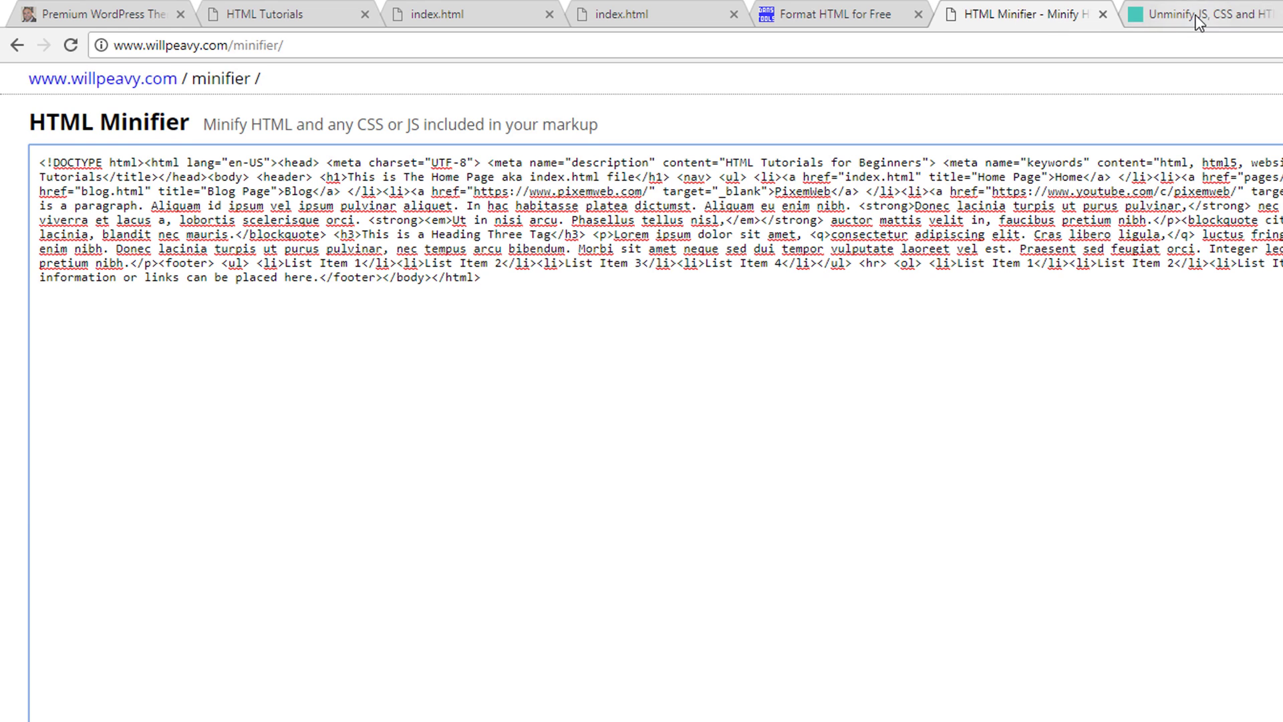